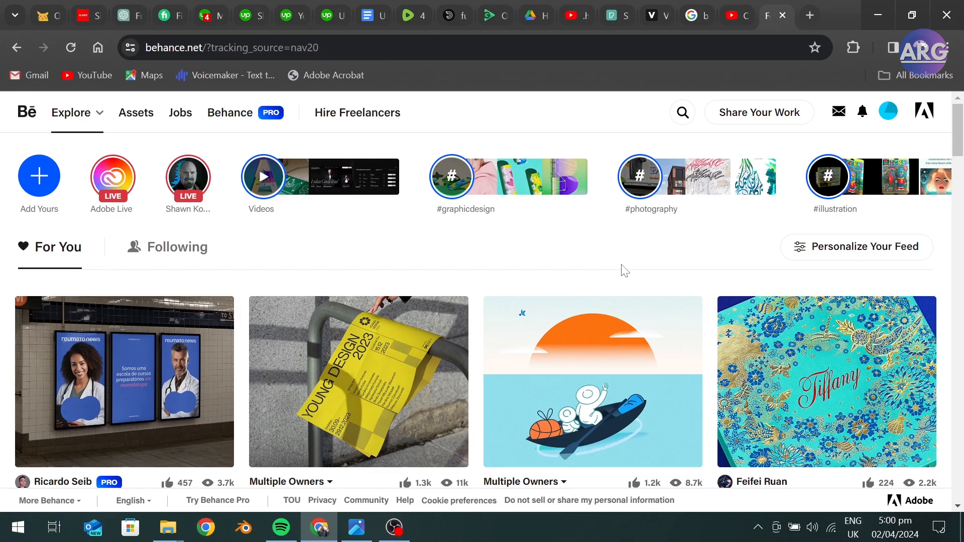
Create a new Behance project and add an Embed media block
click(760, 113)
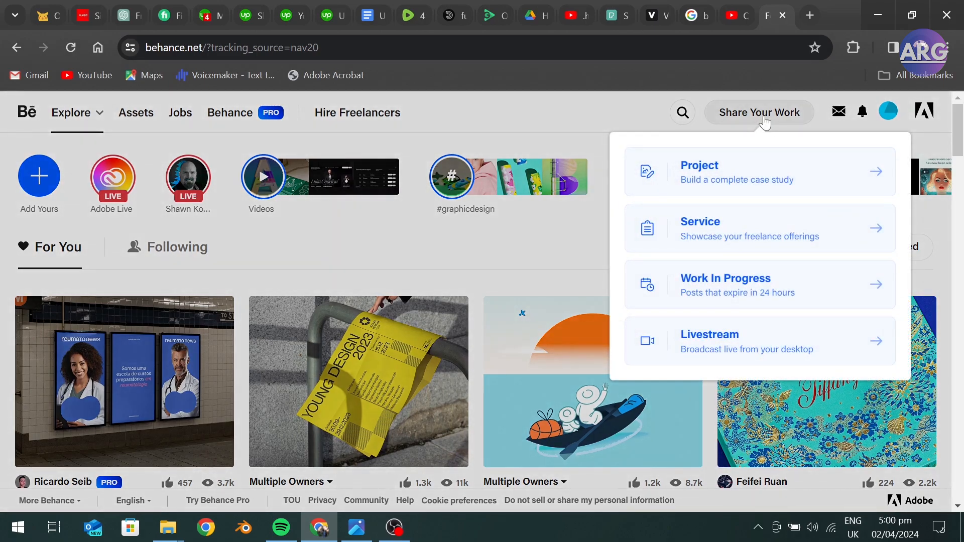
mouse_move(723, 185)
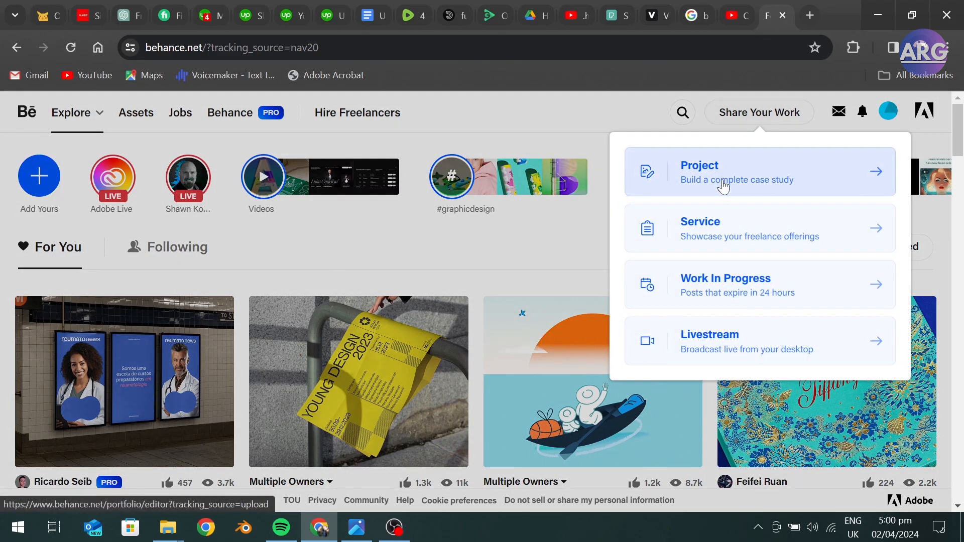
click(738, 173)
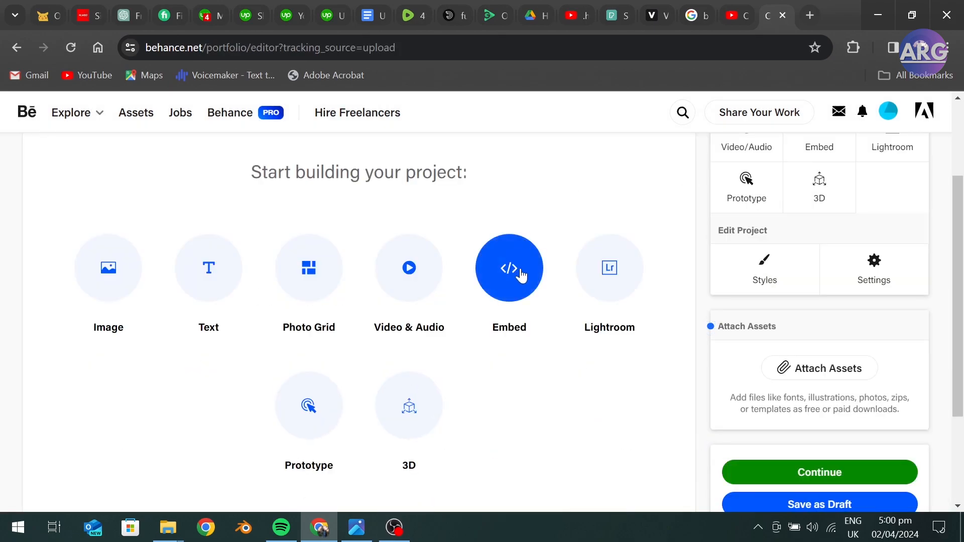
click(509, 268)
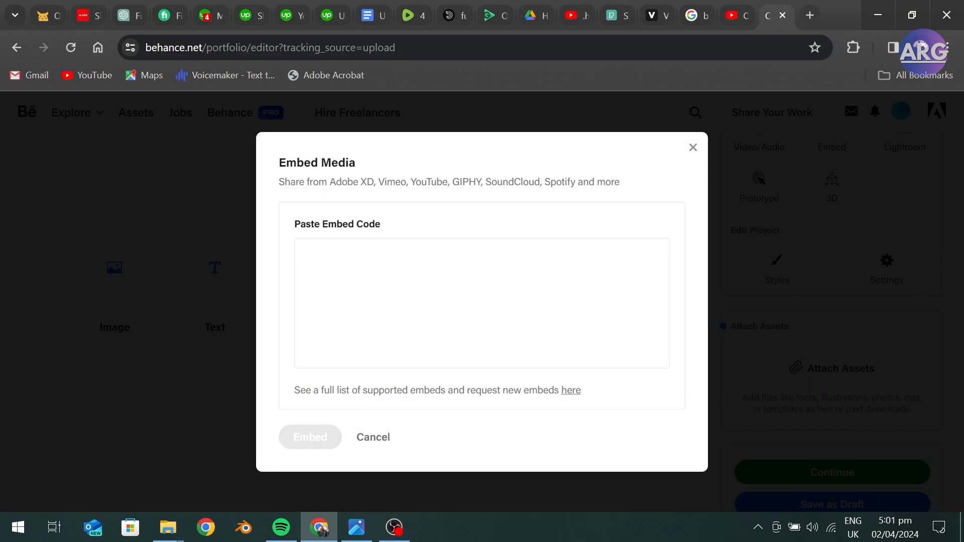
mouse_move(499, 222)
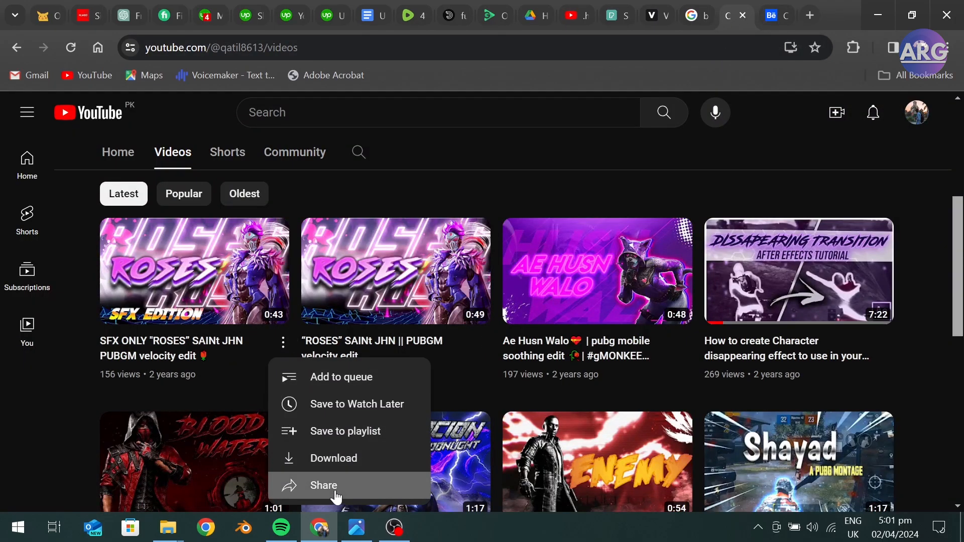
Copy the ROSES video's YouTube embed code with Show player controls enabled
click(324, 485)
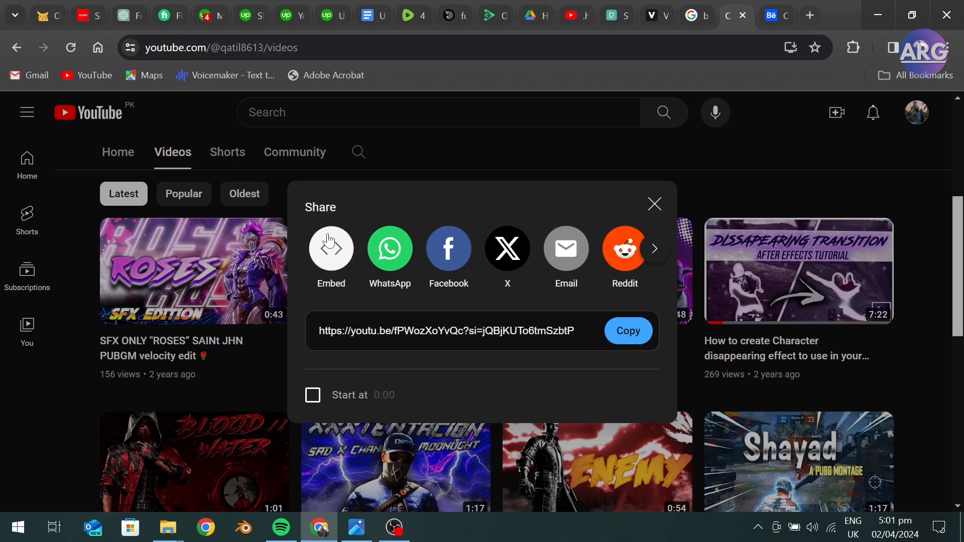
click(331, 249)
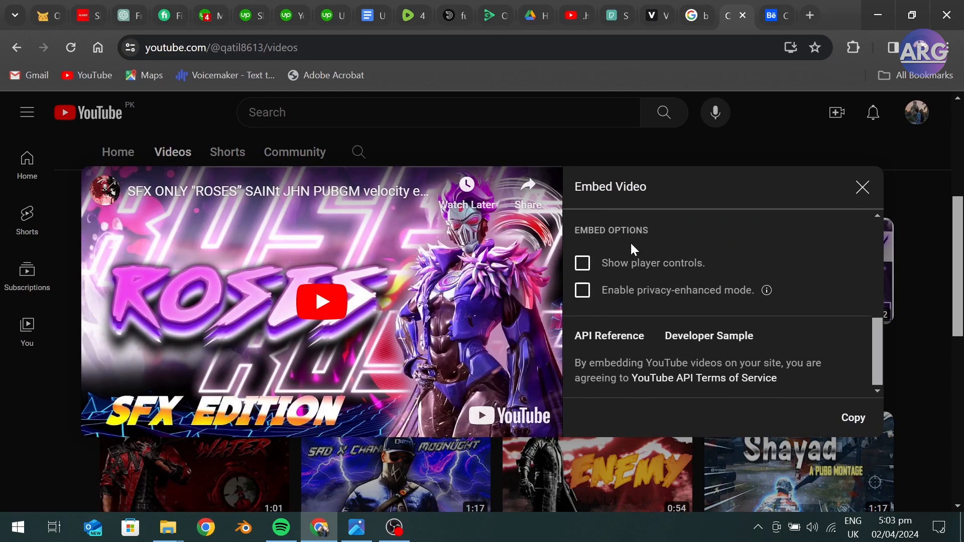
click(582, 263)
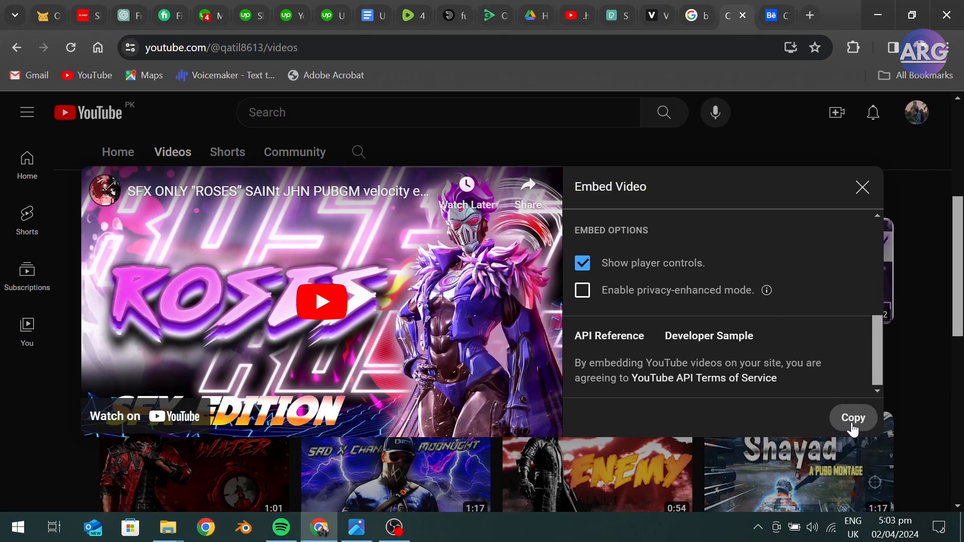
click(854, 418)
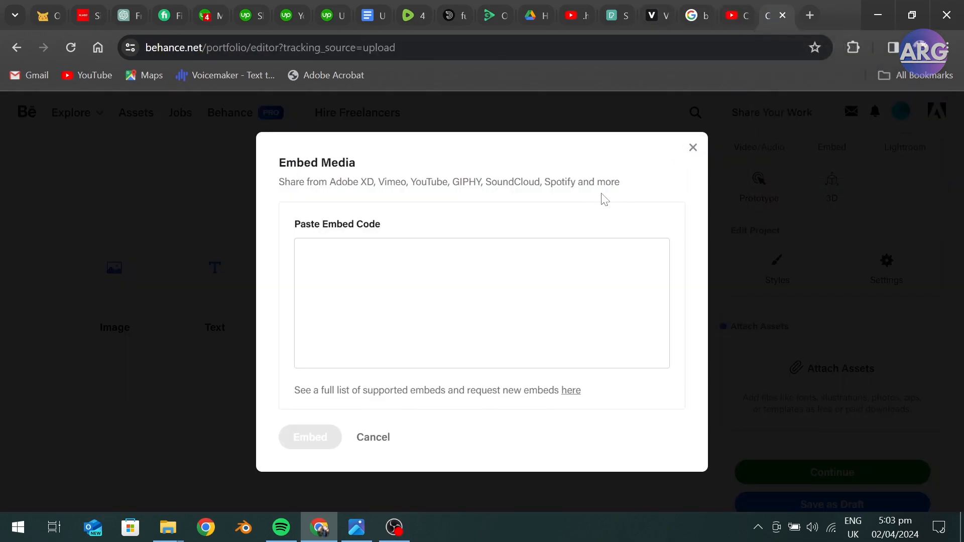
Paste the ROSES iframe code into the Embed dialog and insert it into the project
click(481, 307)
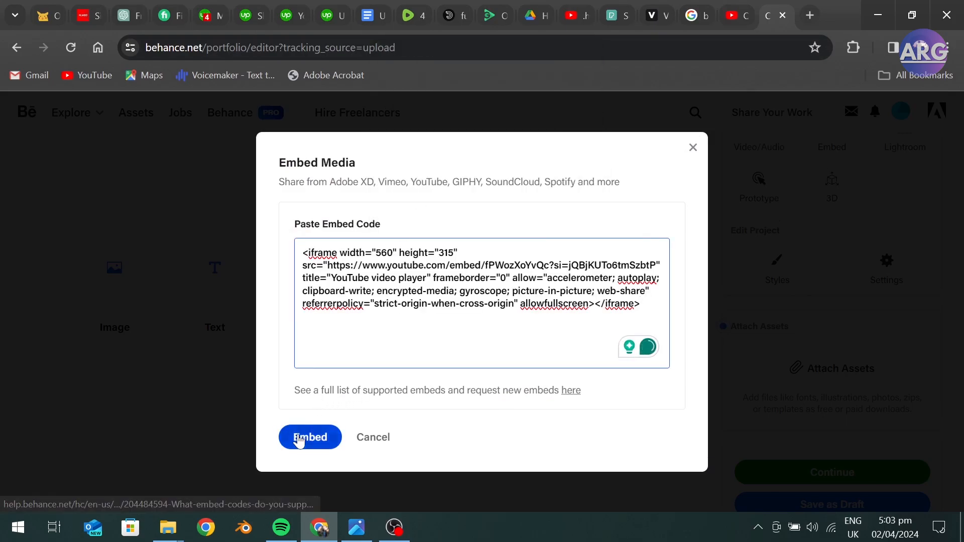
click(310, 438)
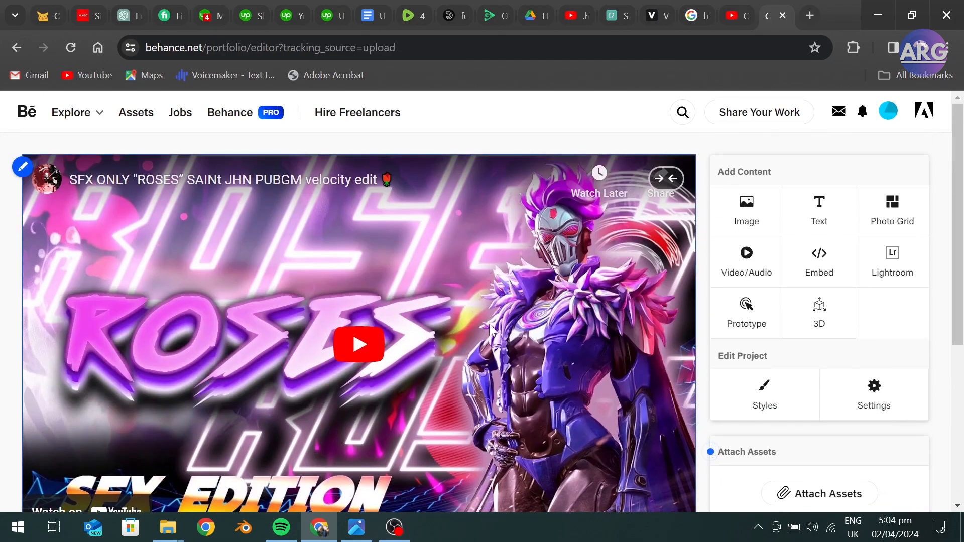
Continue to the project settings and publish the 'Youtube Video' project
scroll(down, 3)
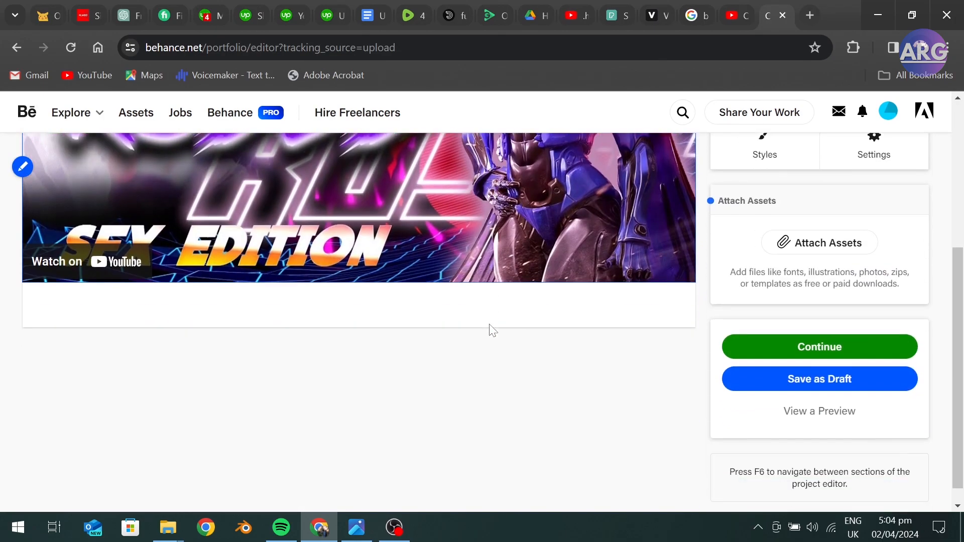
click(820, 347)
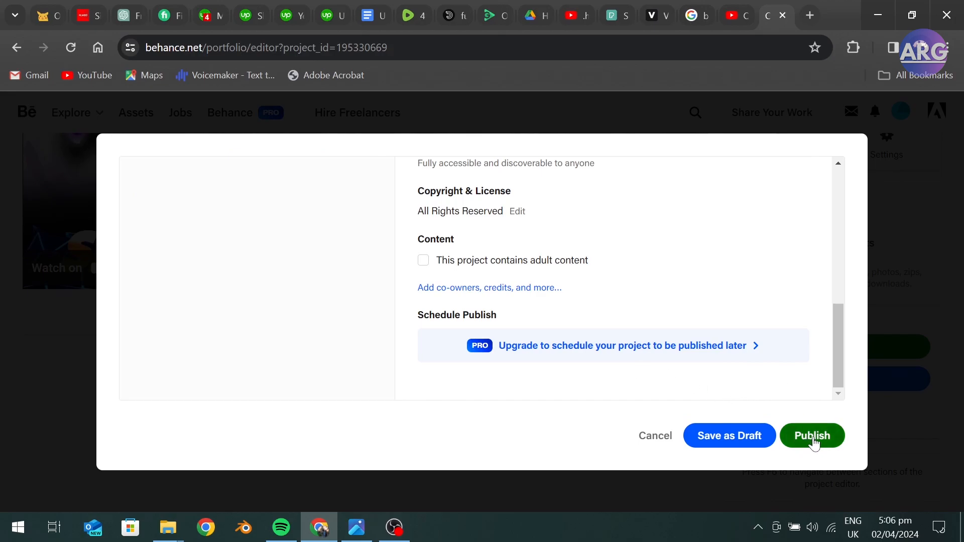
click(812, 436)
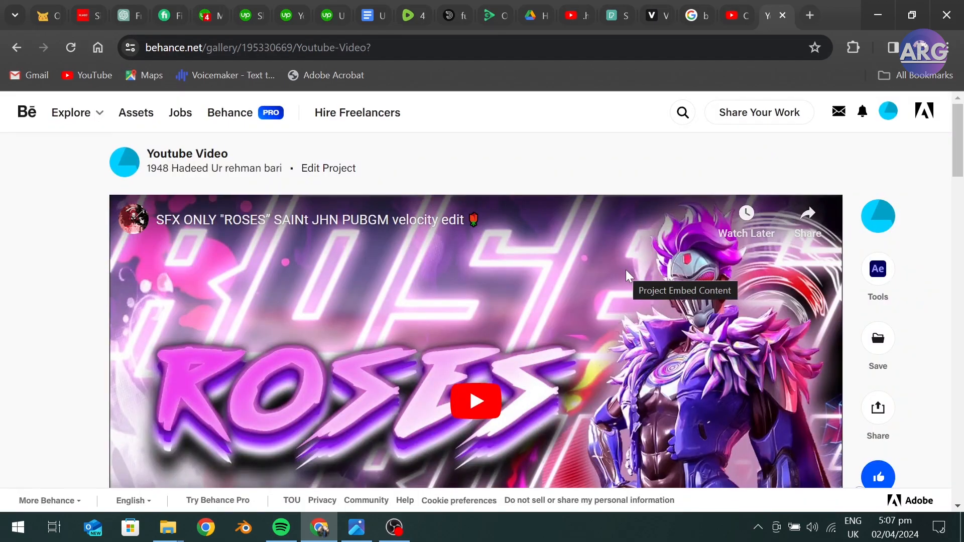
mouse_move(627, 271)
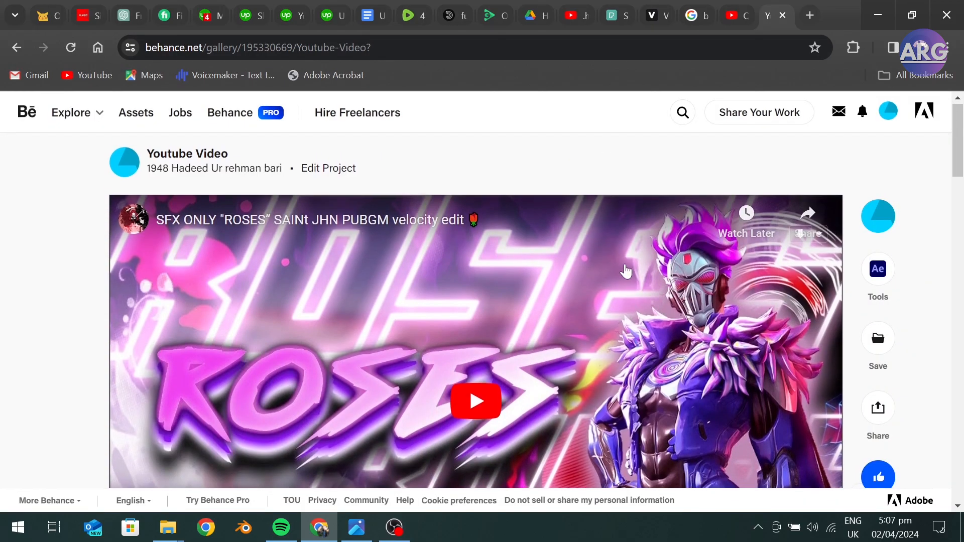
mouse_move(404, 282)
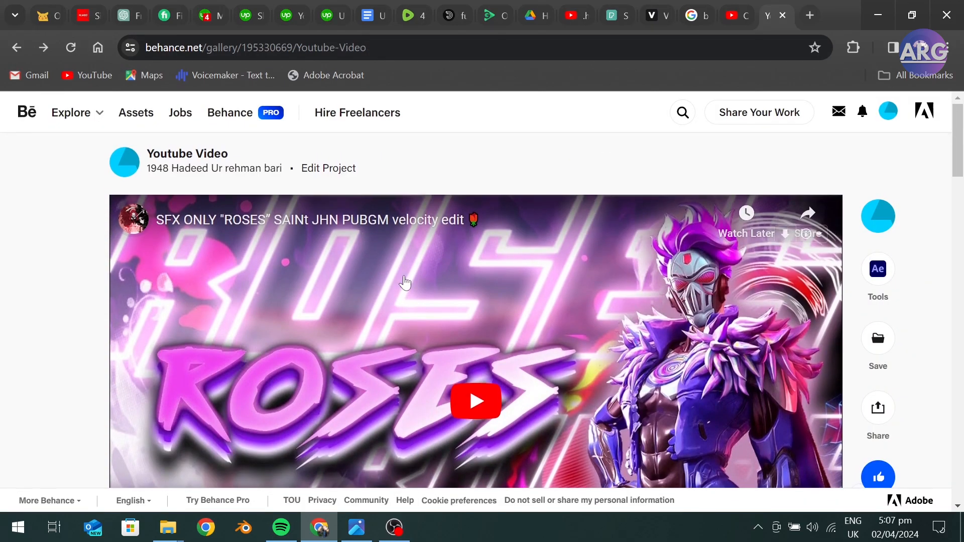
Open the portfolio profile and find the 'Youtube Video' tile in the work grid
click(862, 111)
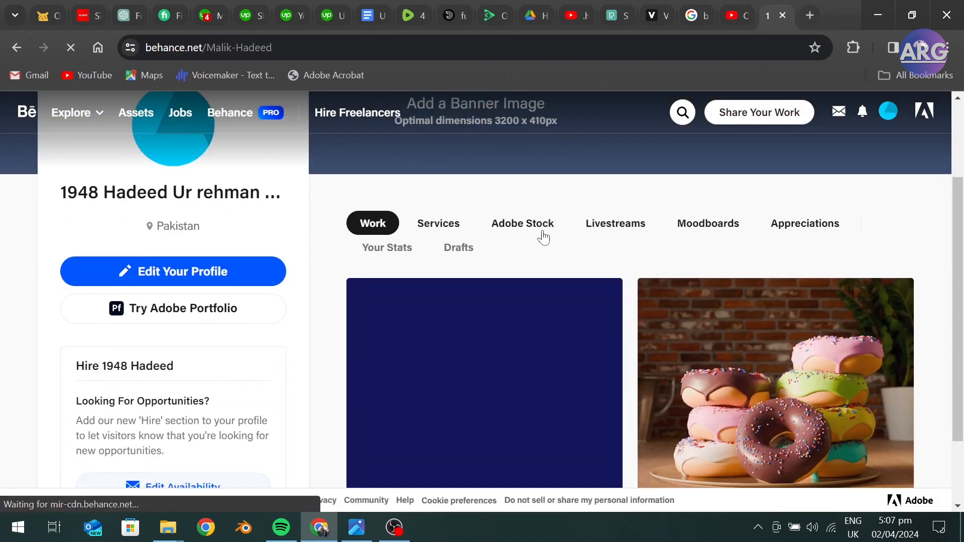
scroll(down, 3)
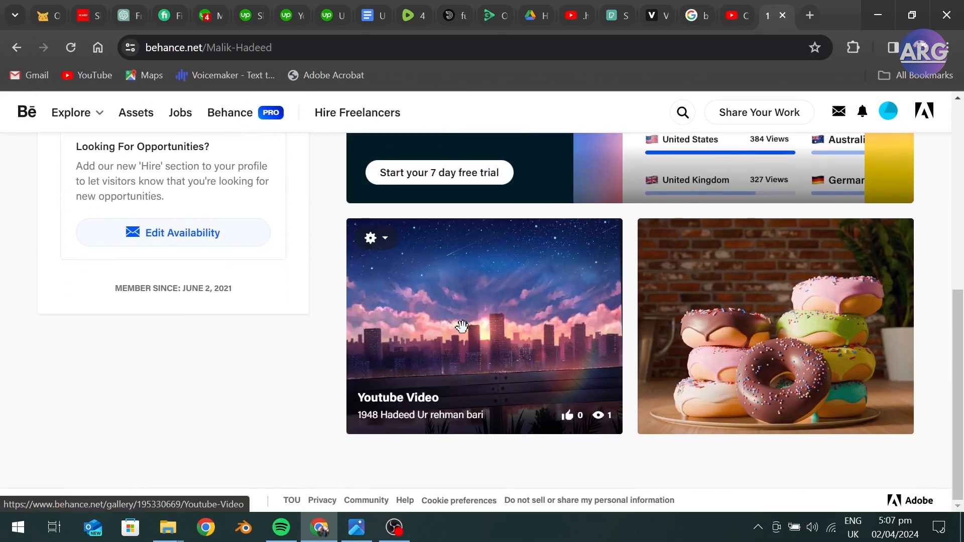
mouse_move(506, 347)
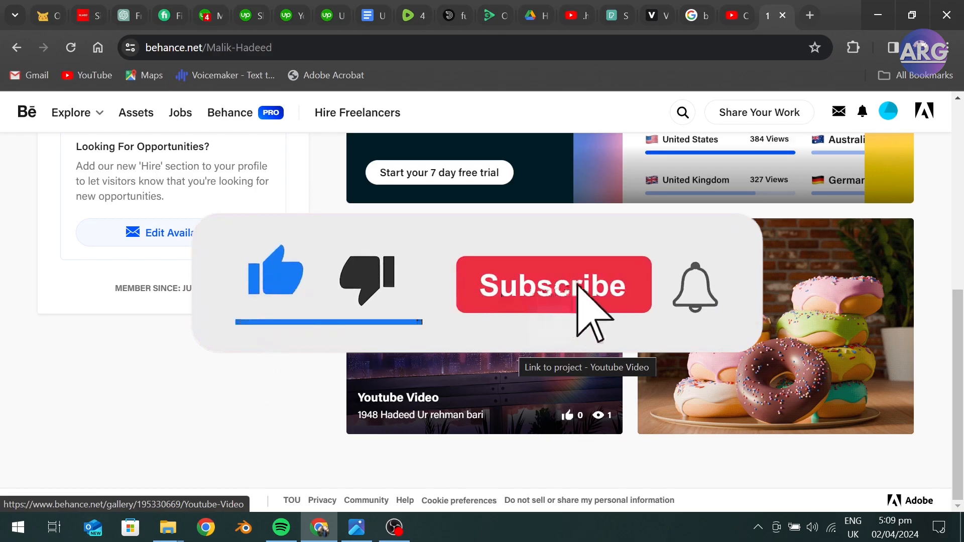
click(554, 285)
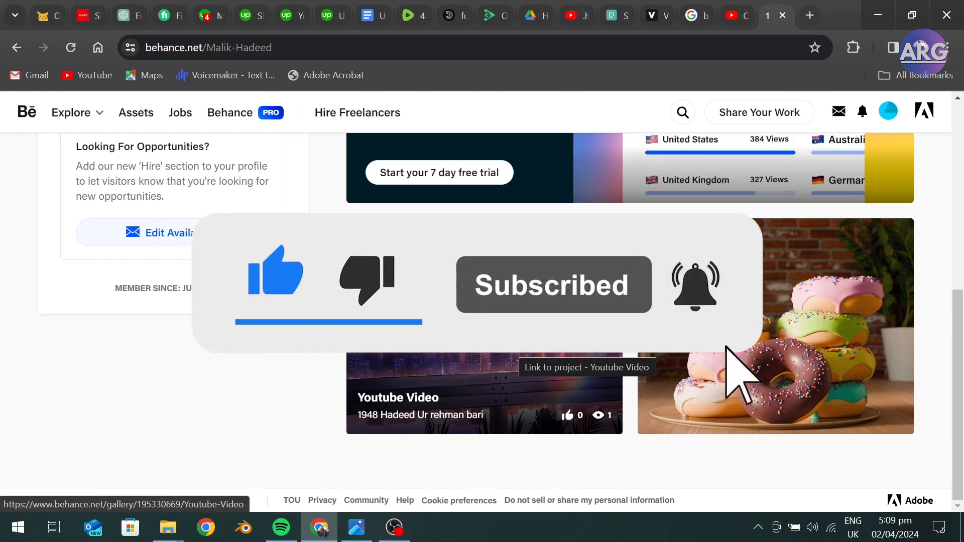